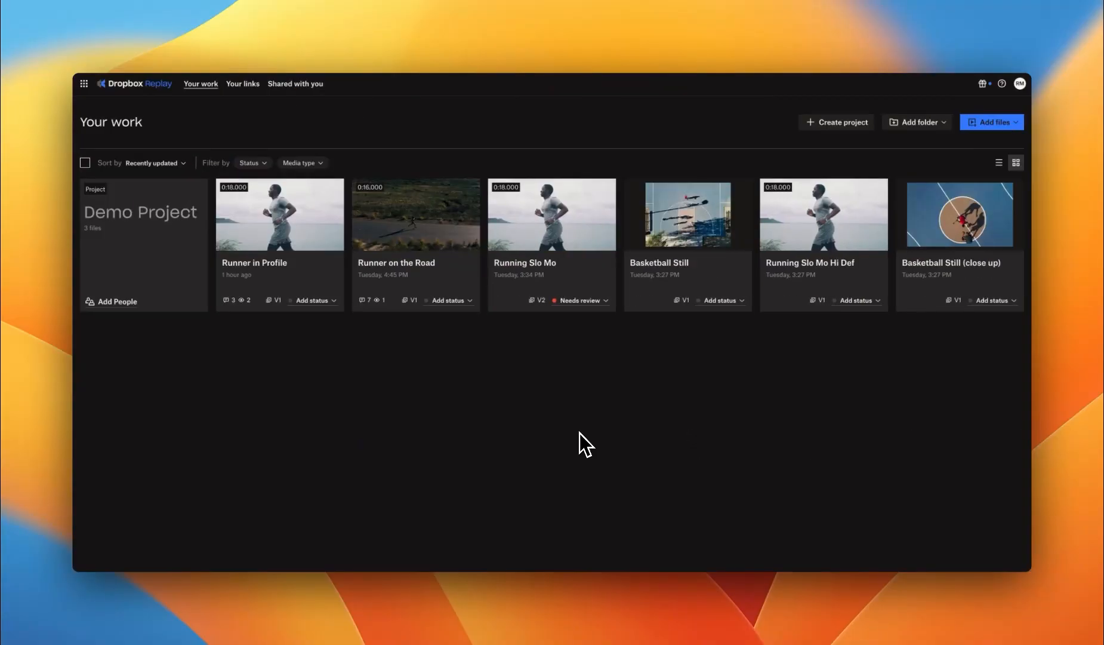
left_click(279, 213)
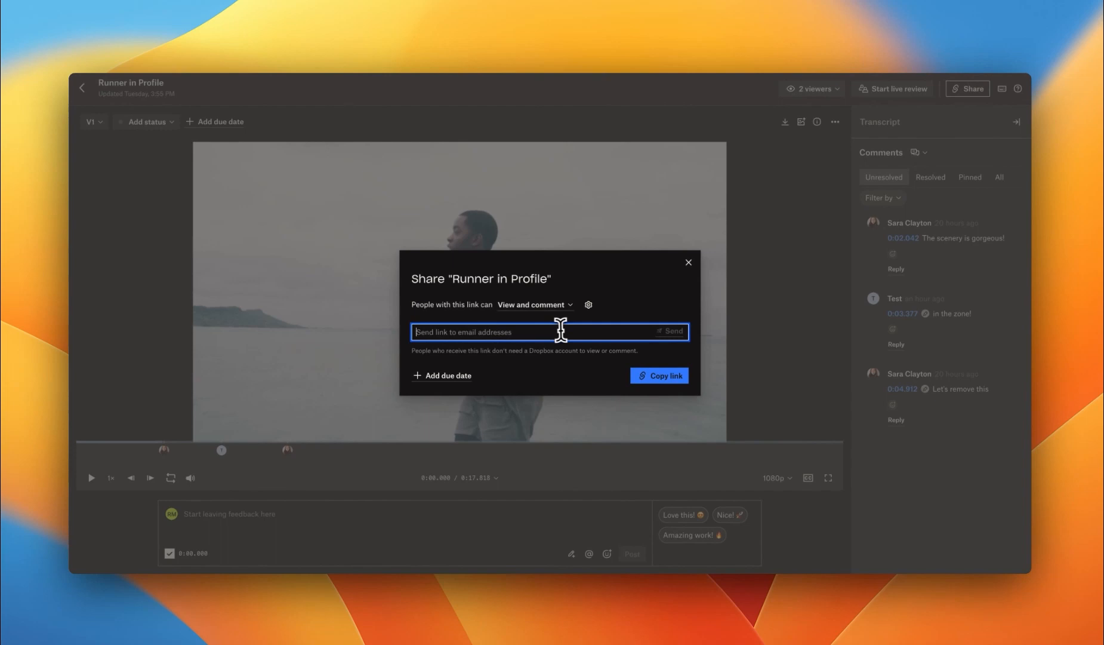
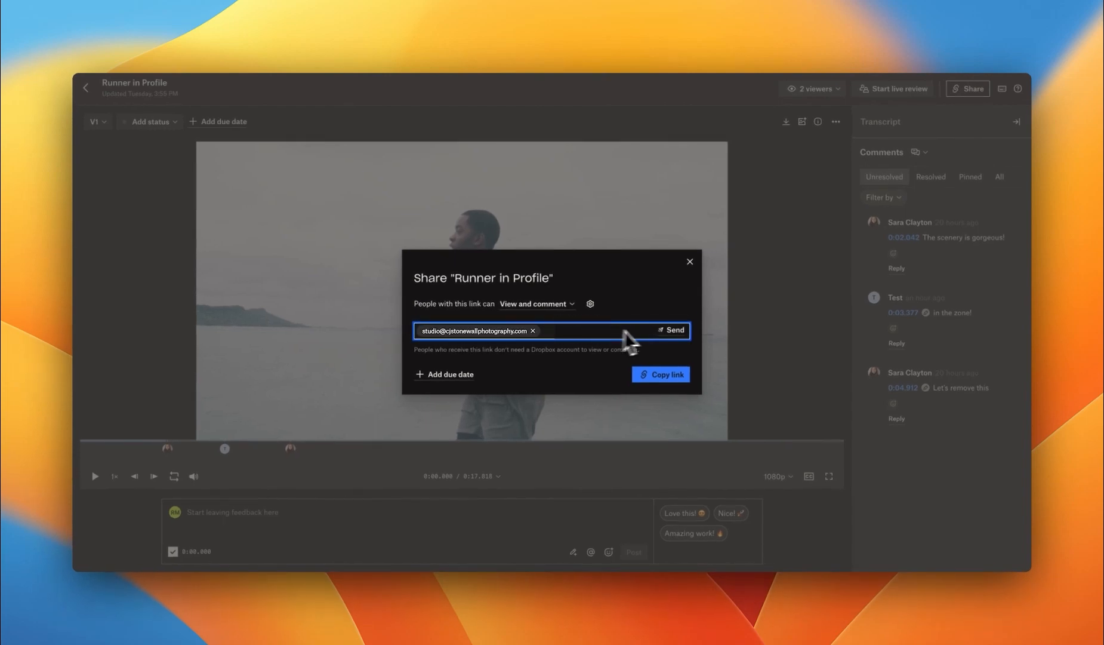
left_click(671, 329)
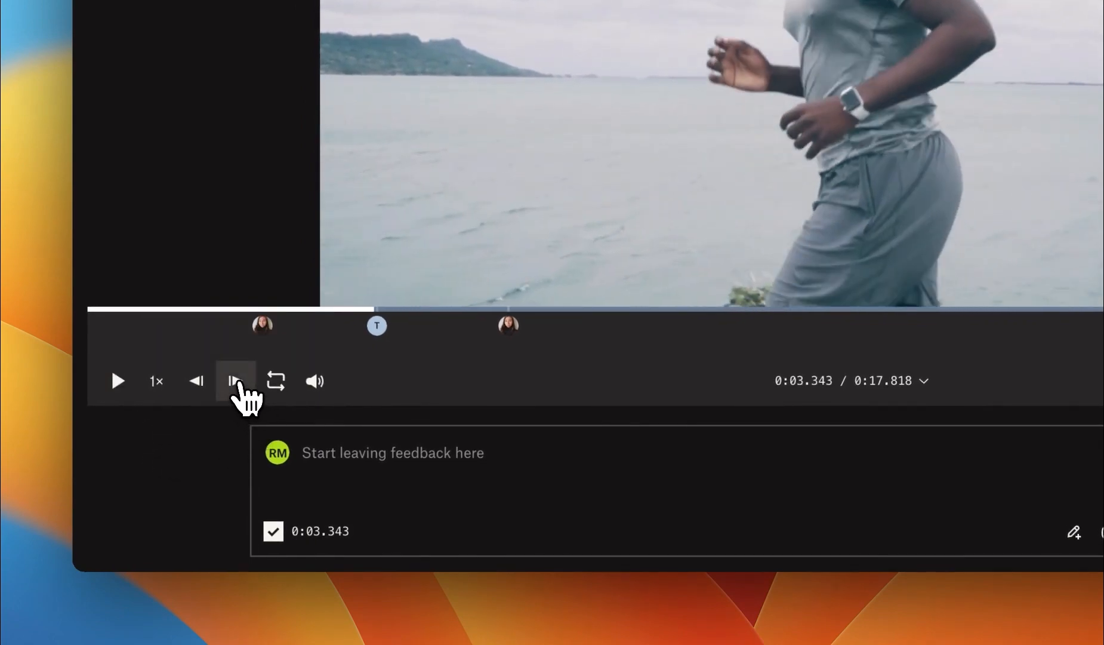
- Pause on the frame, write 'remove this' and stretch the comment over a time range
left_click(118, 381)
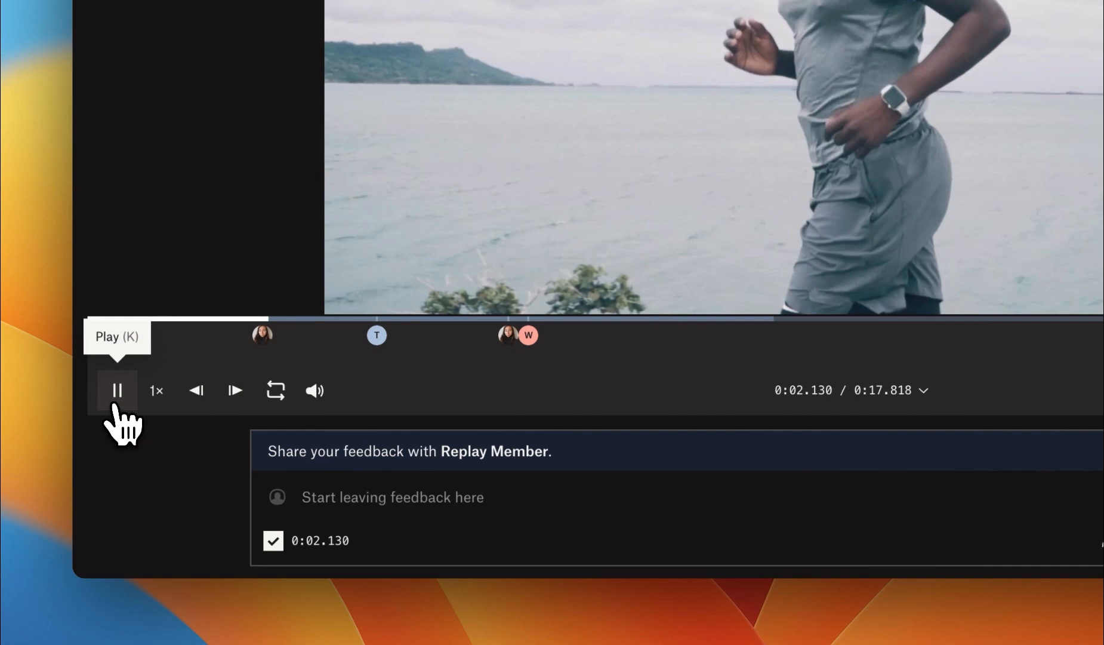
left_click(117, 389)
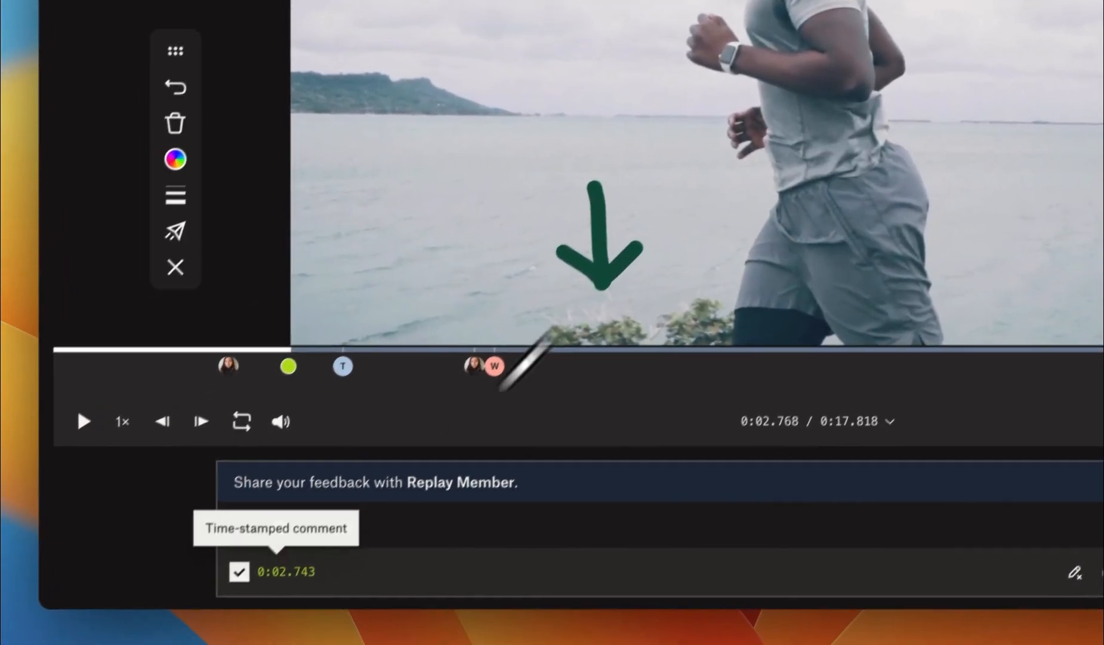
type("remove this")
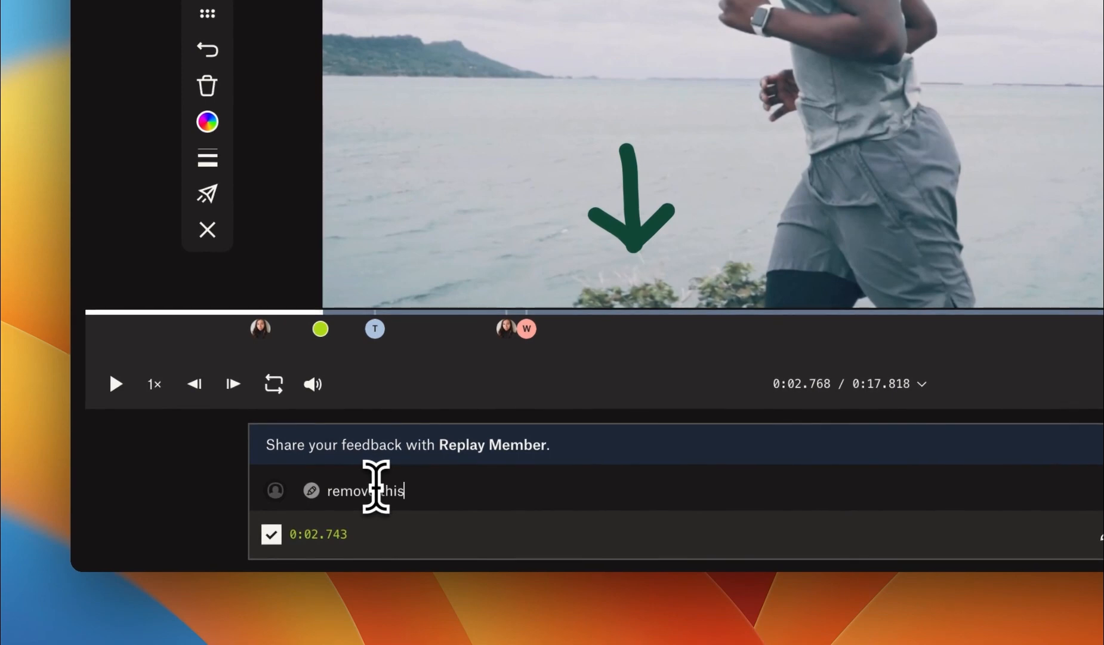
mouse_move(323, 332)
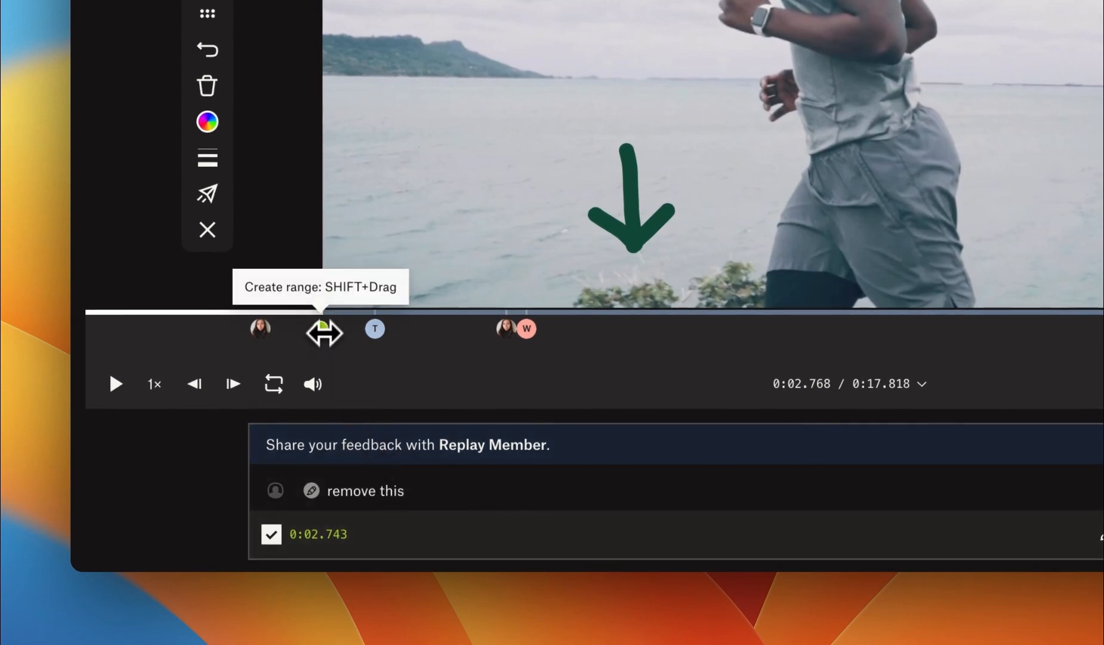
left_click_drag(320, 328, 375, 329)
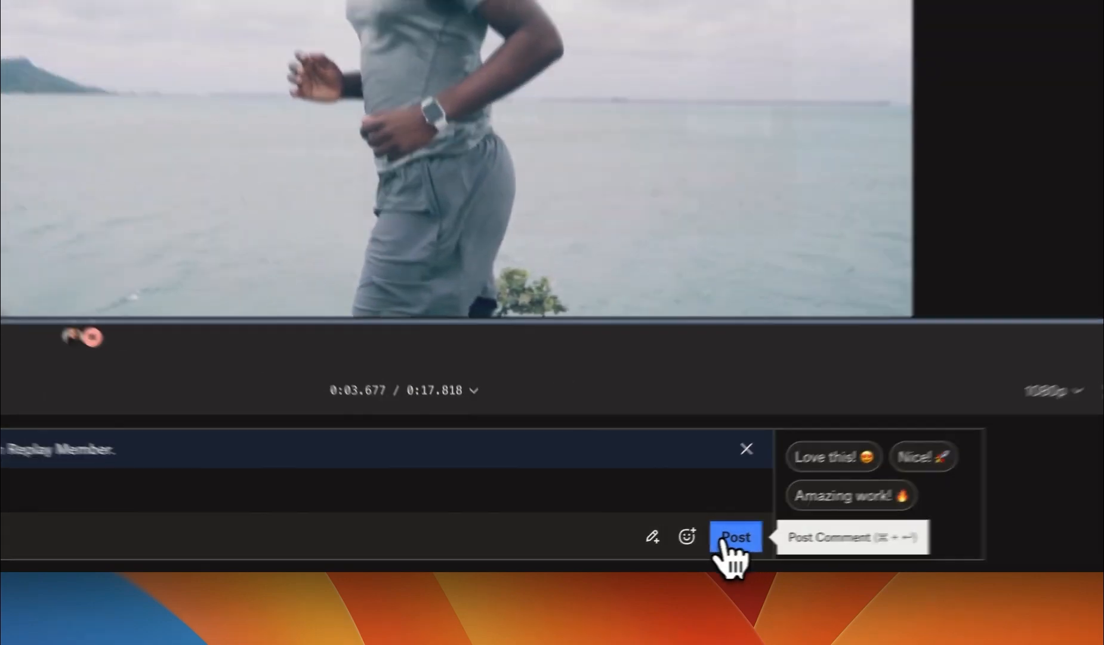
- Post the comment as guest reviewer 'Will'
left_click(736, 538)
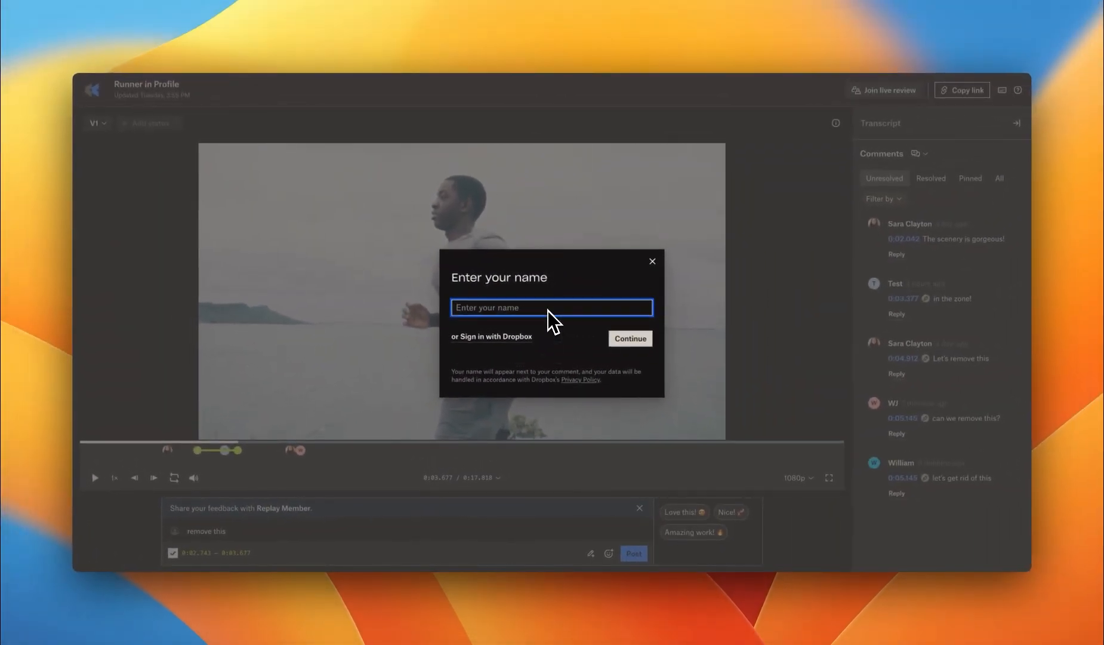
type("Will")
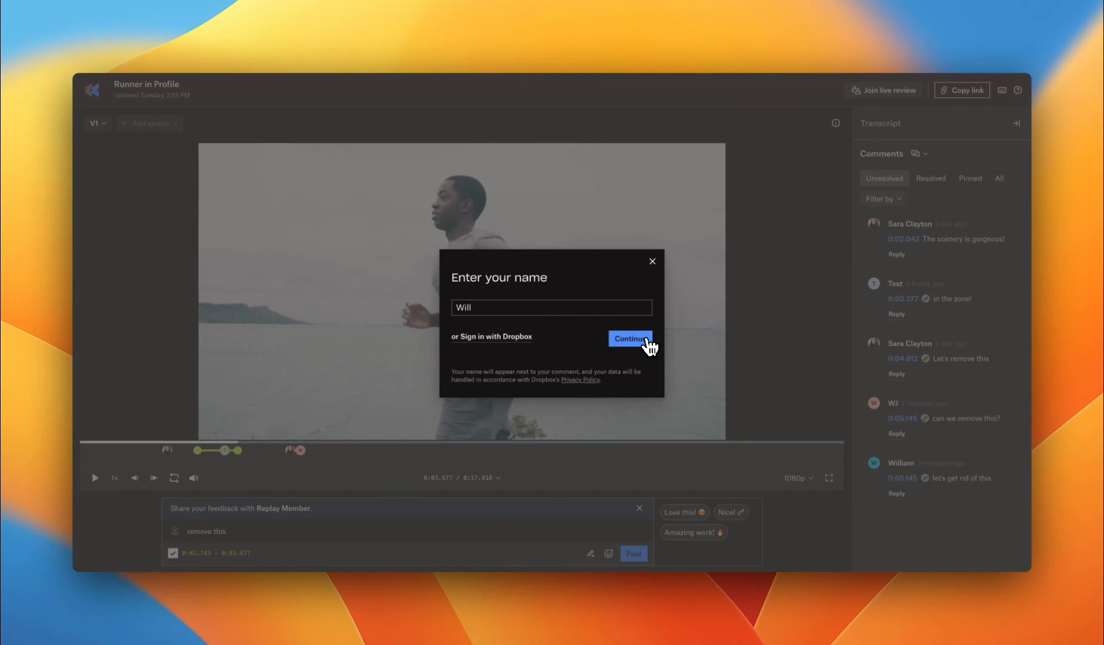
left_click(629, 338)
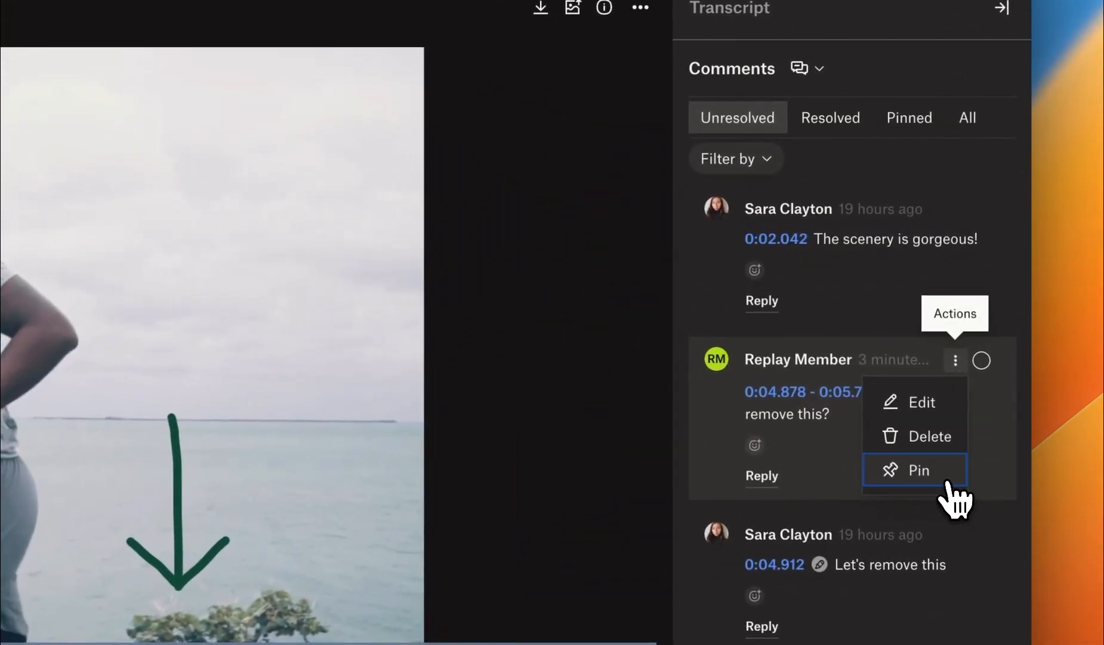
- Pin the 'can we remove this?' comment and label it Needs attention
left_click(918, 471)
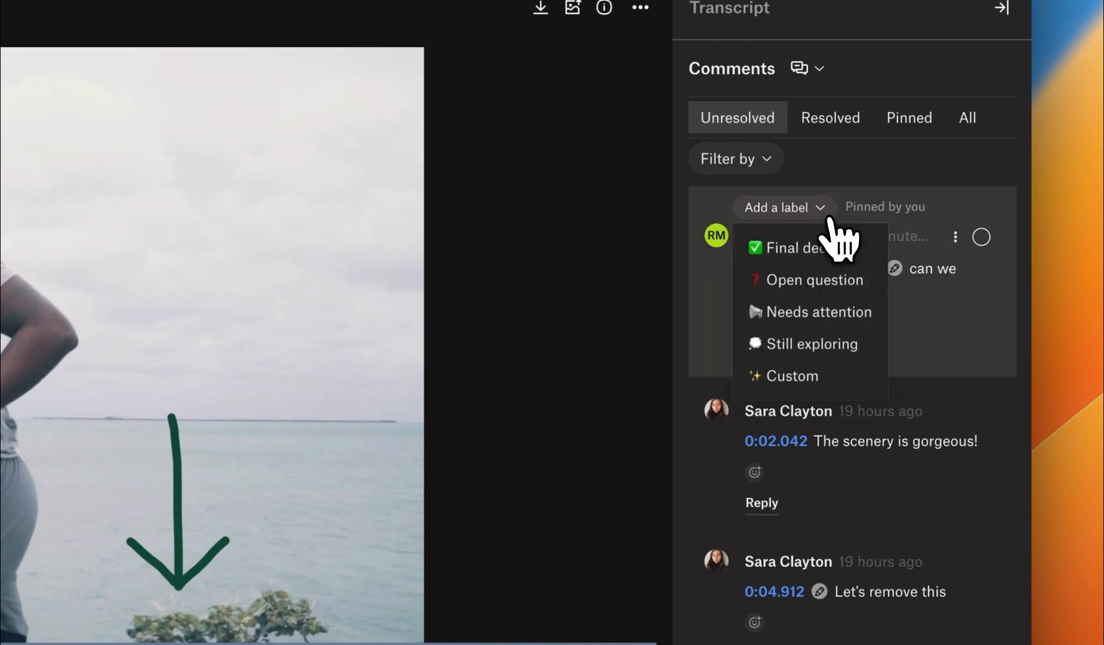
left_click(820, 311)
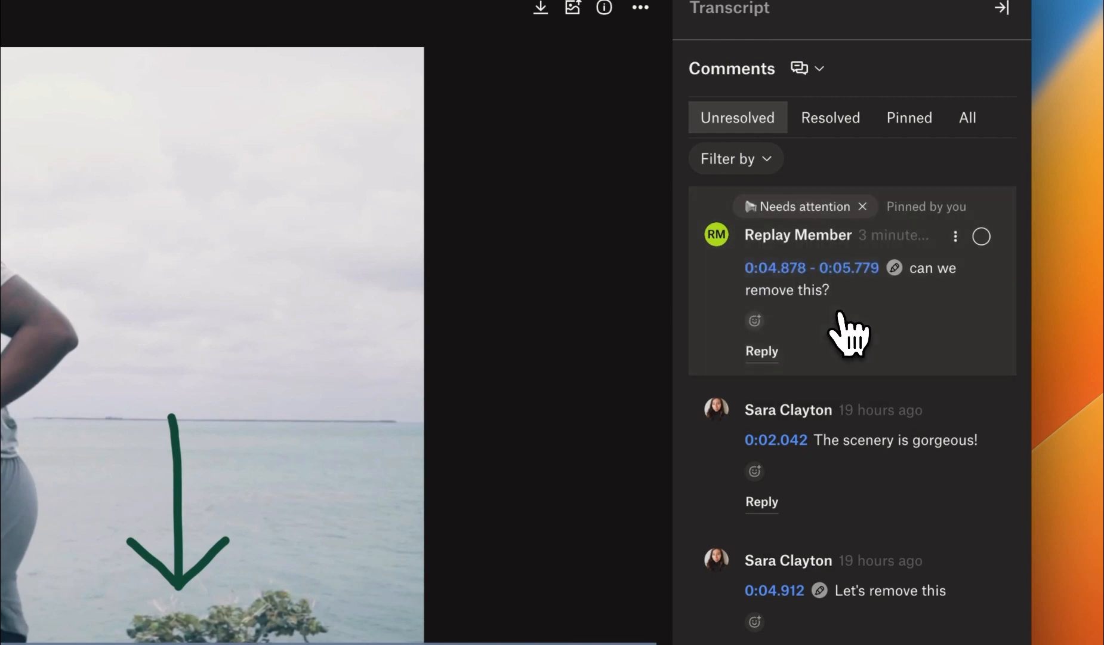
left_click(729, 158)
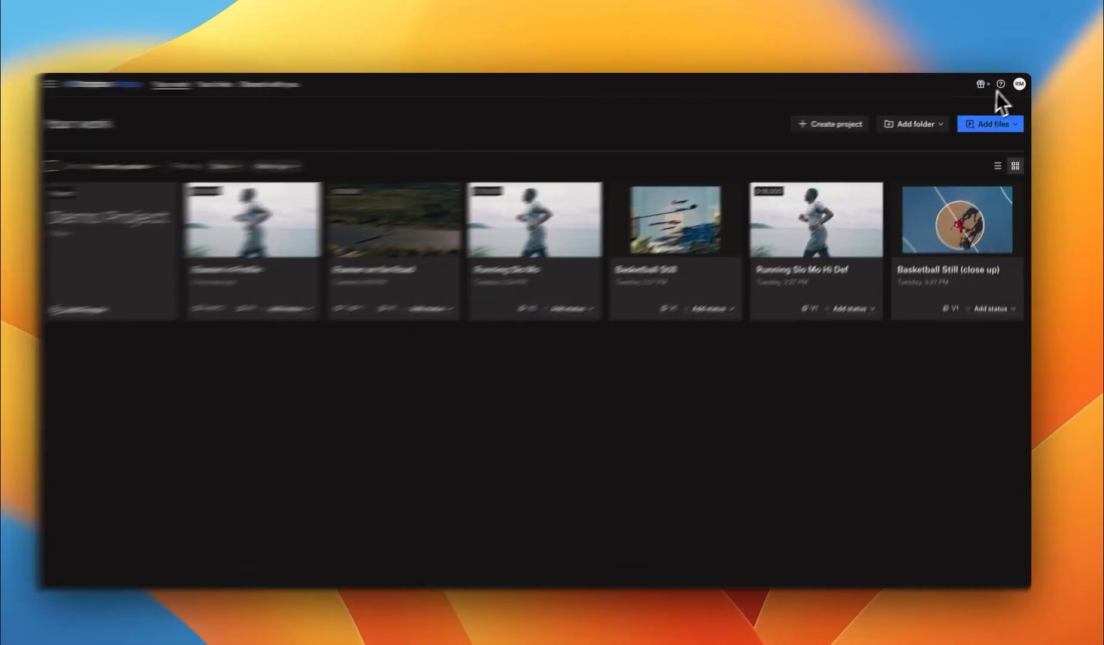
- View the account Settings for comments and email notifications, then return to the video
left_click(1018, 84)
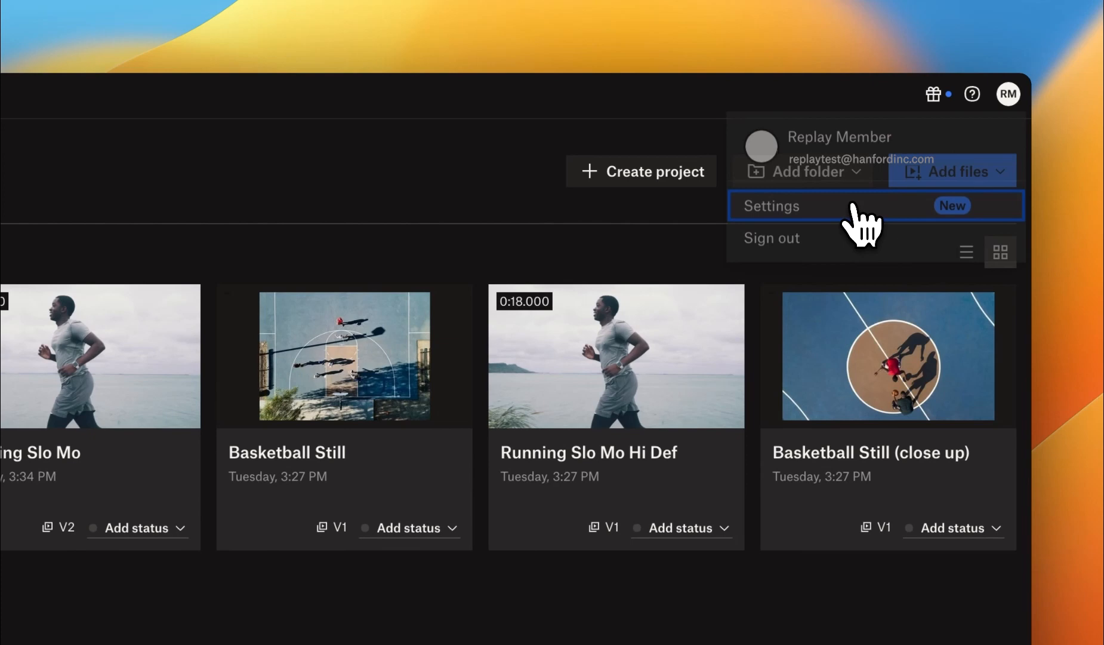
left_click(771, 206)
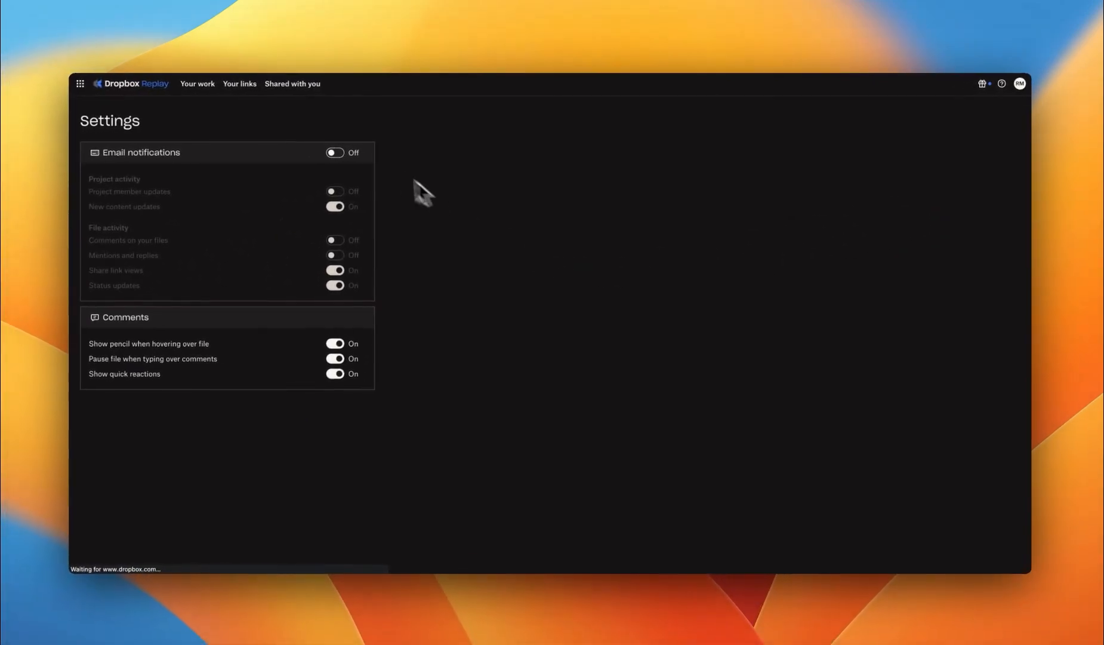
left_click(334, 151)
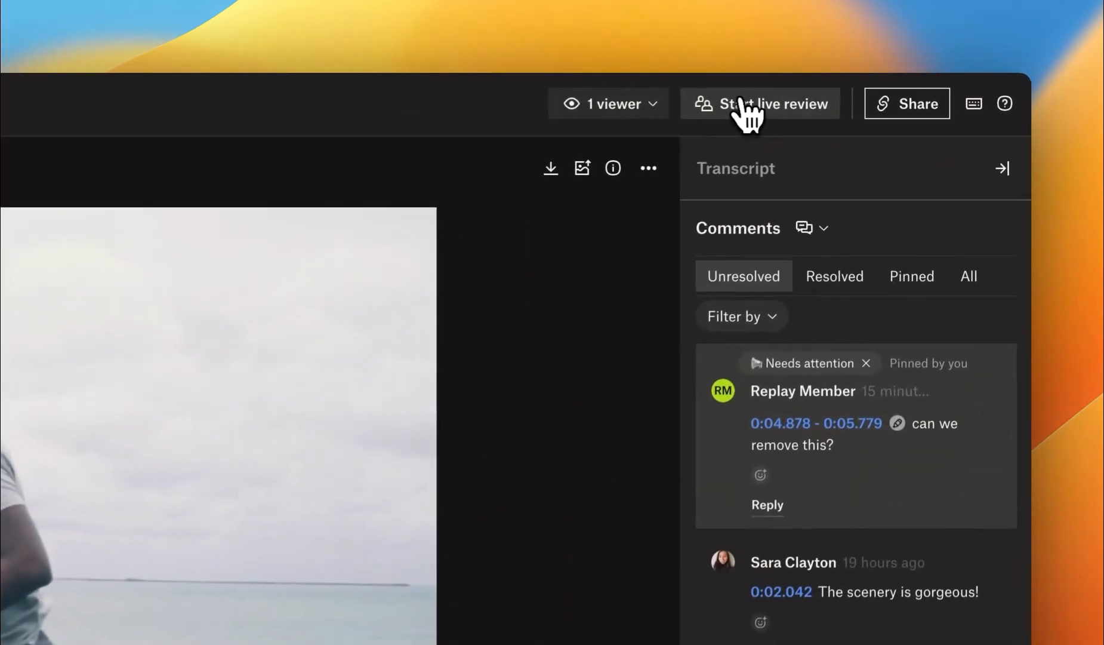
- Start a live review session and draw an annotation over the video frame
left_click(760, 104)
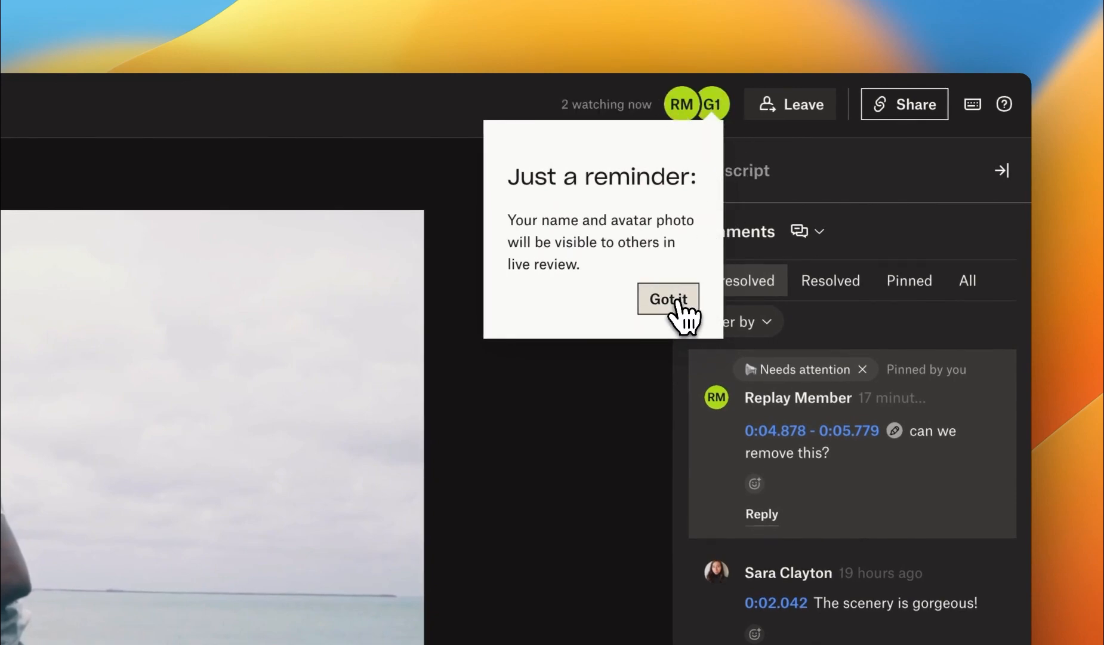
left_click(667, 298)
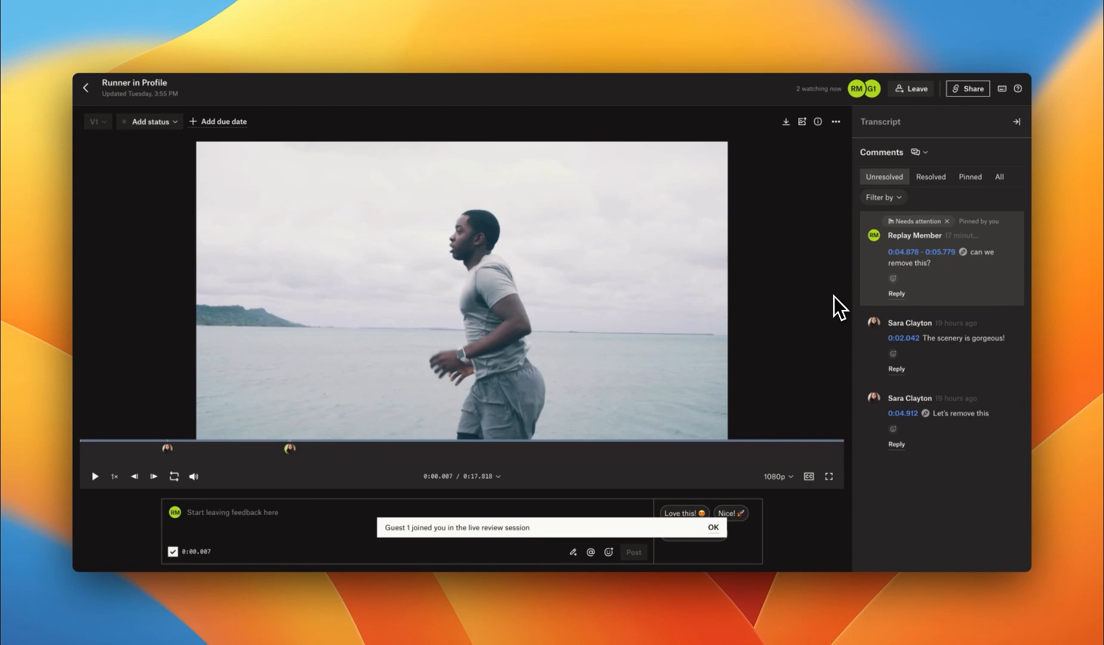
left_click(95, 475)
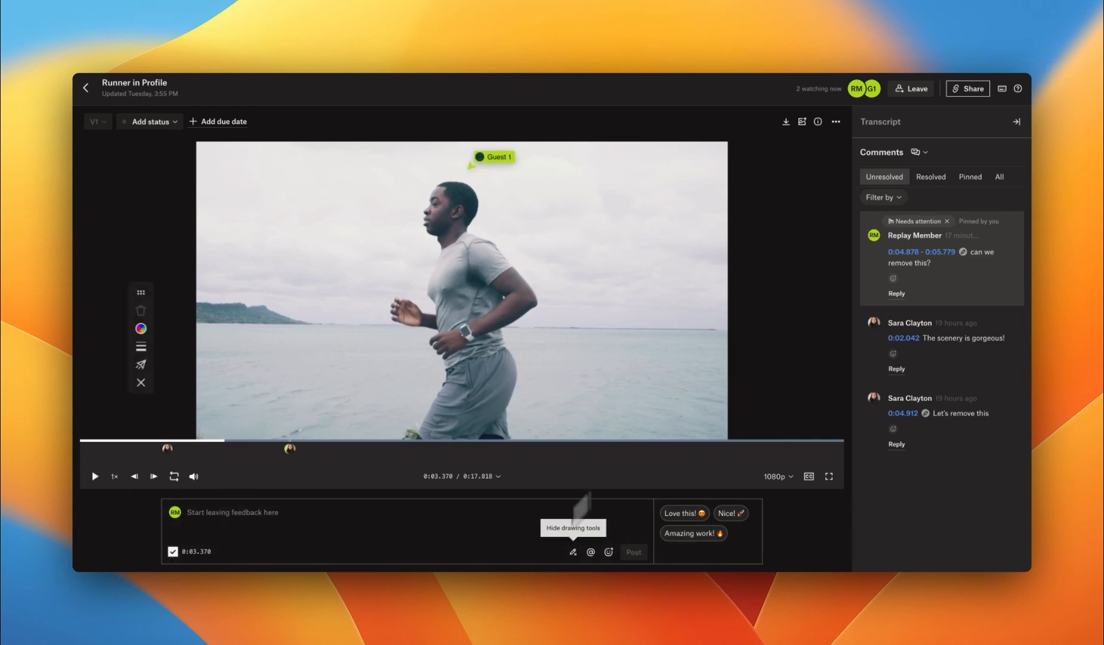
left_click_drag(252, 226, 245, 278)
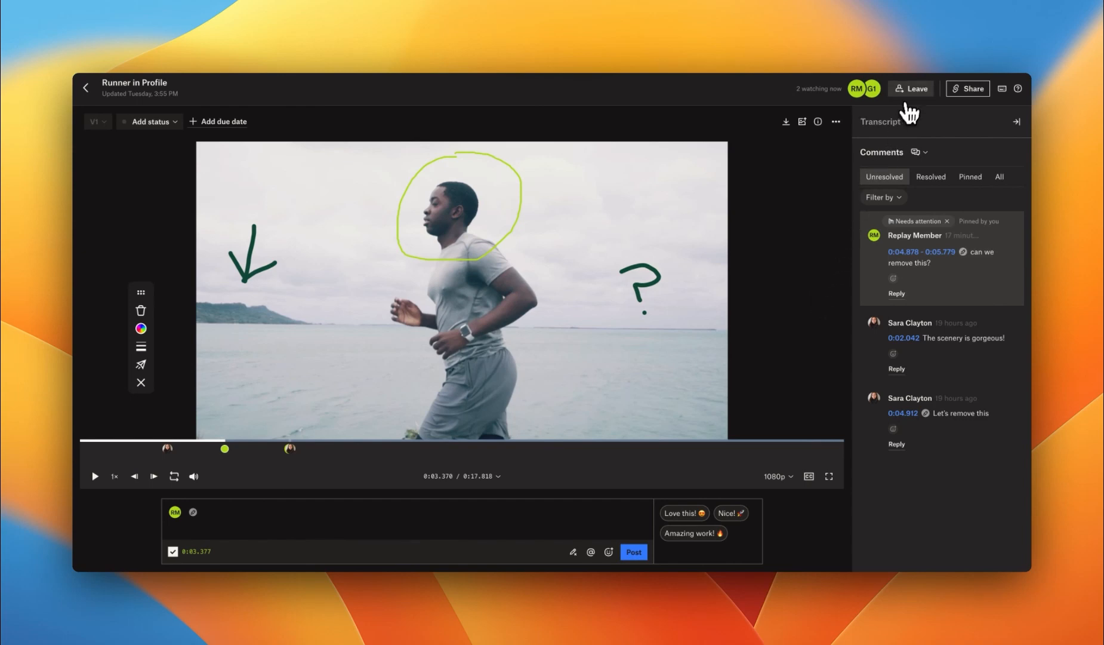
- Leave the live review and dismiss the watching-privately notice
left_click(911, 88)
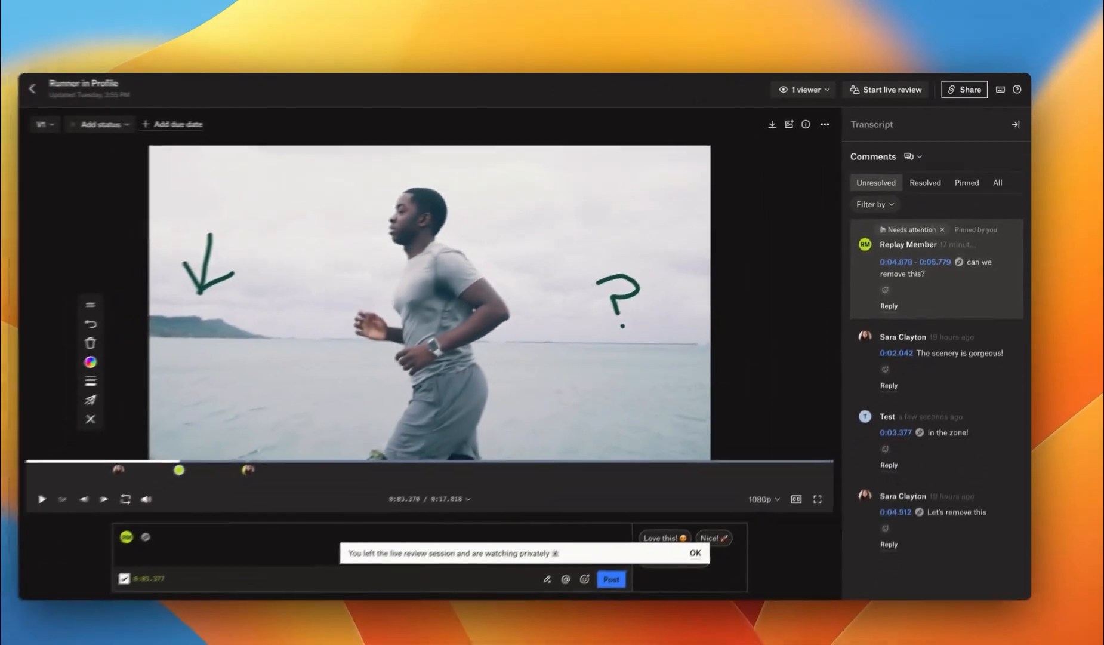
left_click(695, 552)
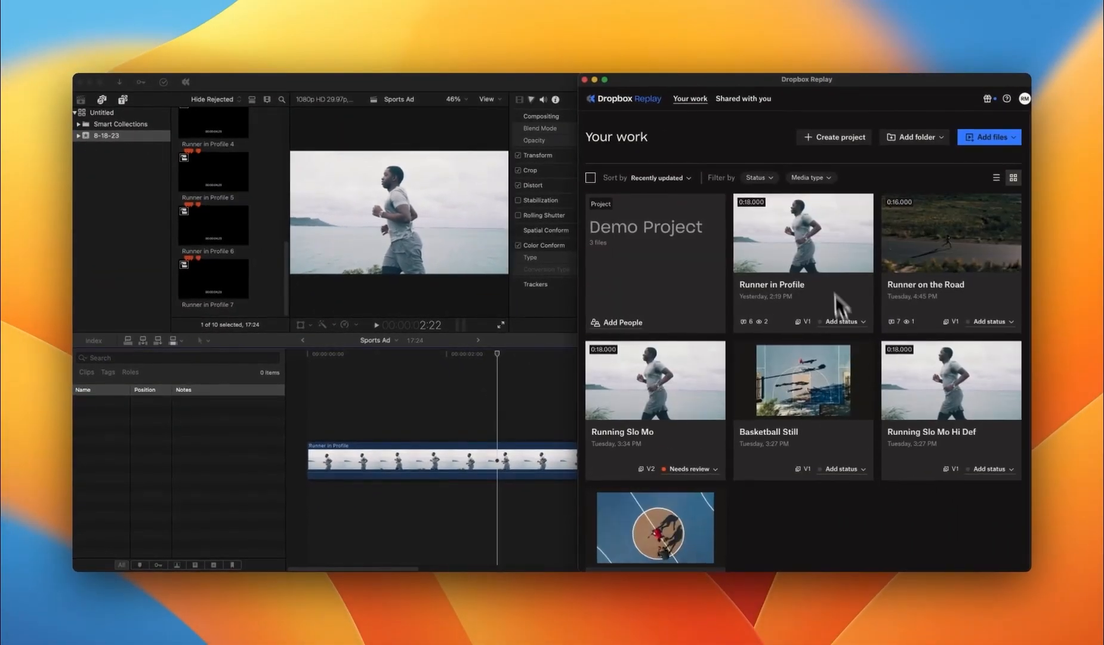
- Import Runner in Profile via the Replay extension and reply 'will do!' to the remove-this marker
left_click(803, 232)
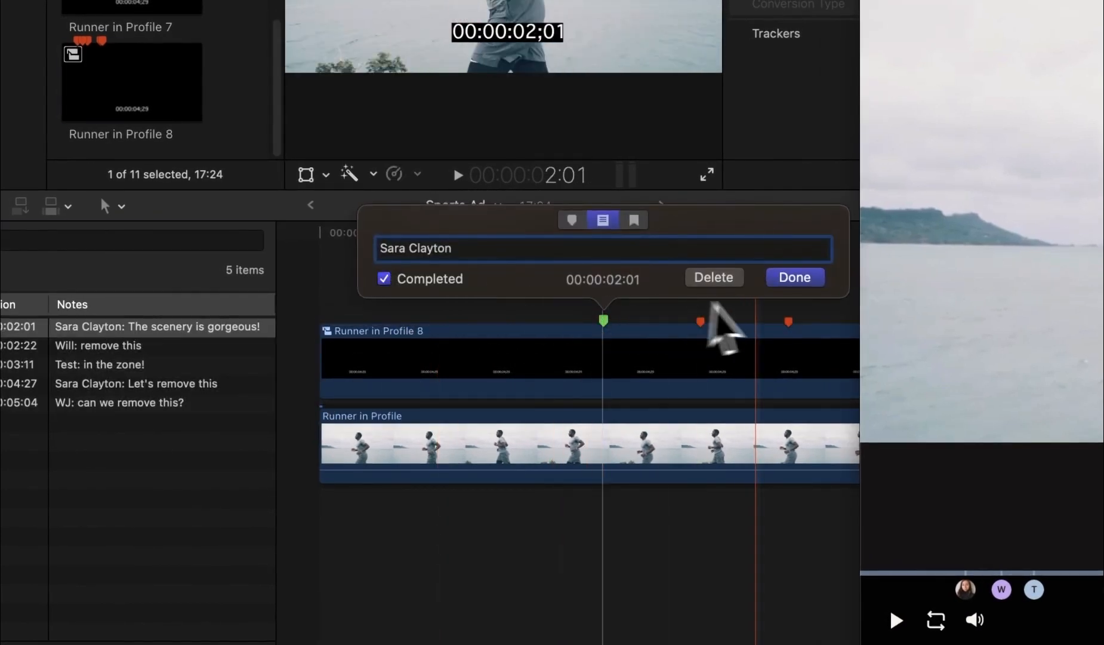
left_click(794, 277)
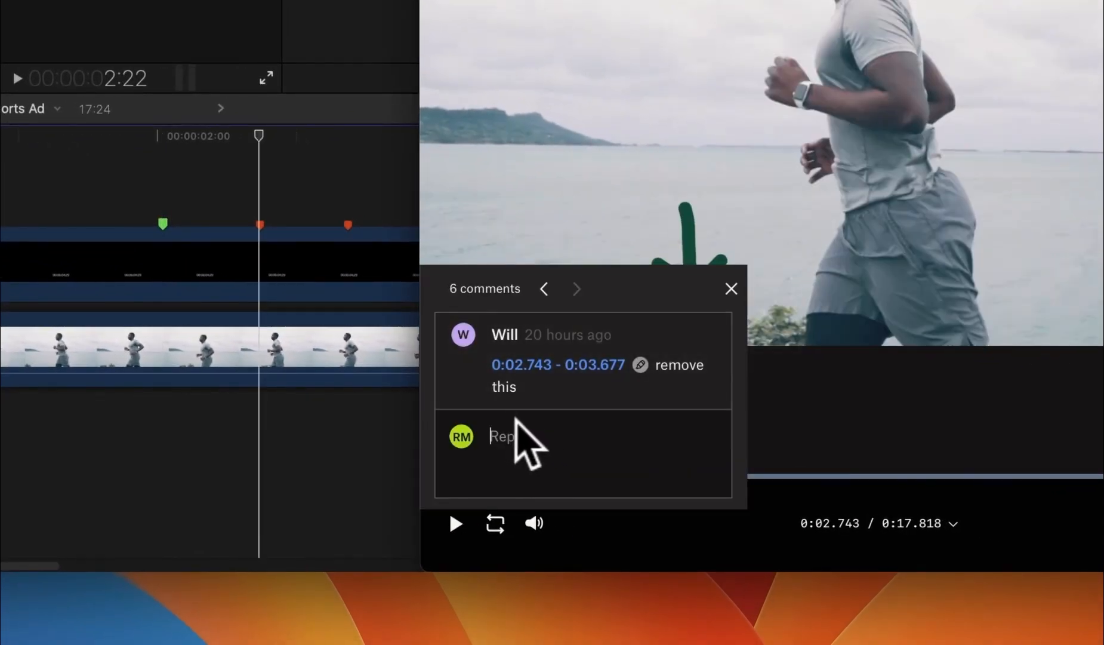
type("will do!")
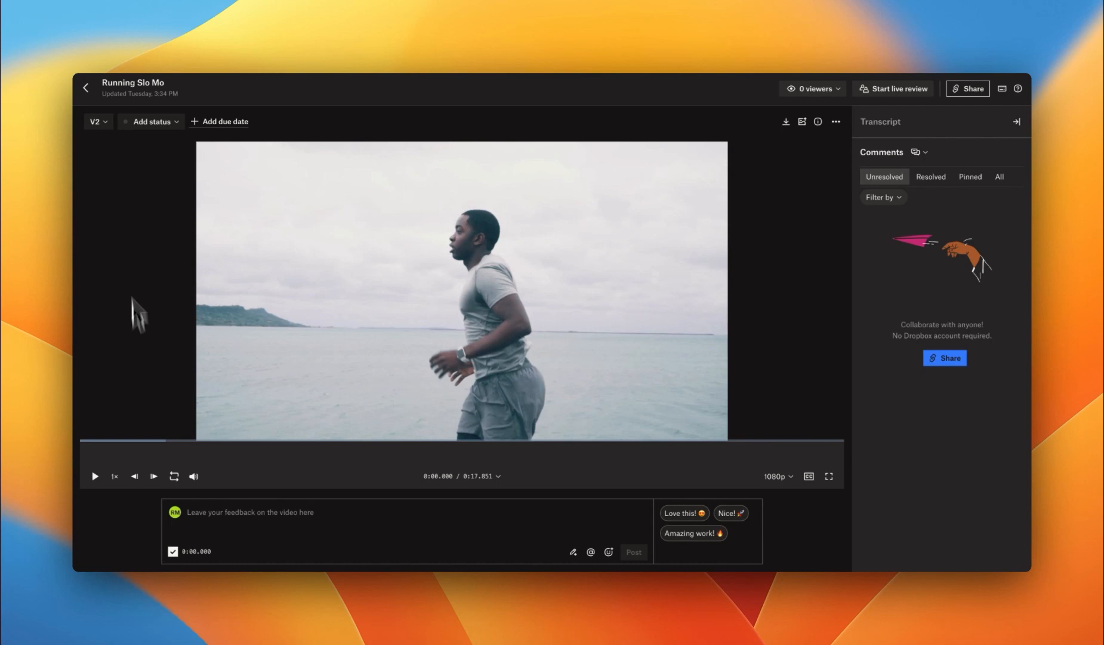
left_click(96, 122)
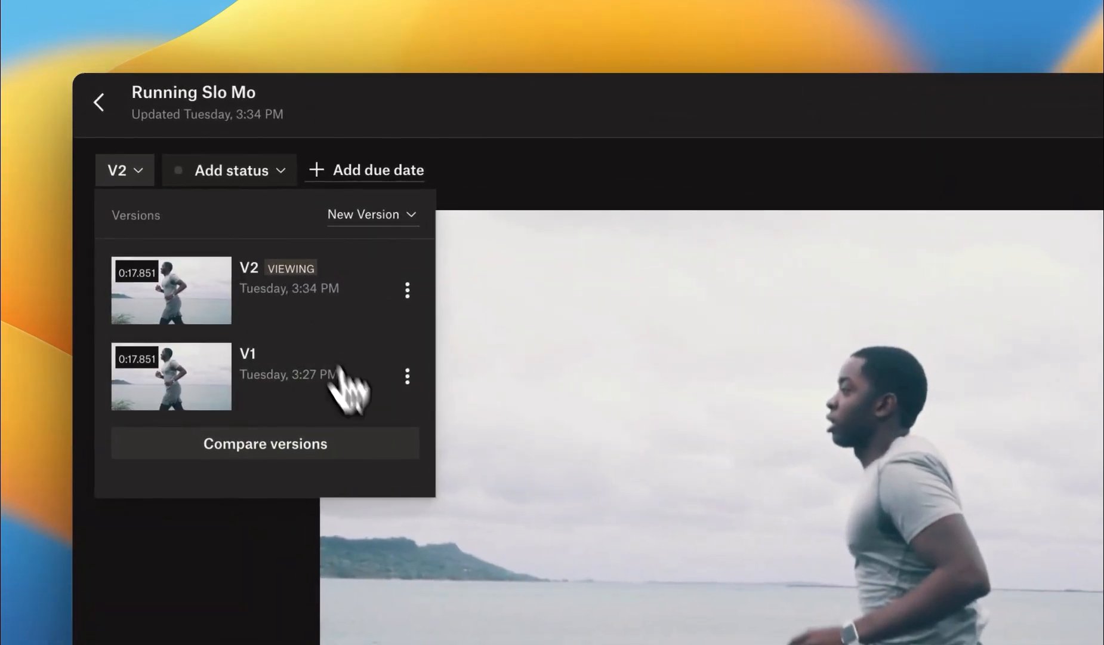
left_click(266, 444)
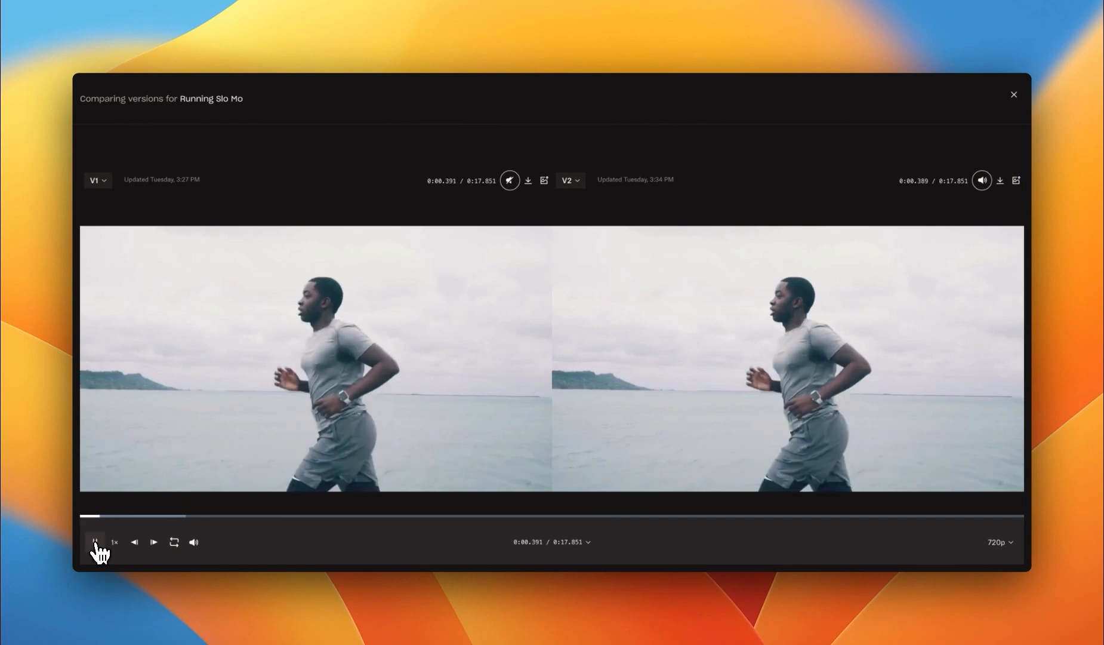
left_click(94, 542)
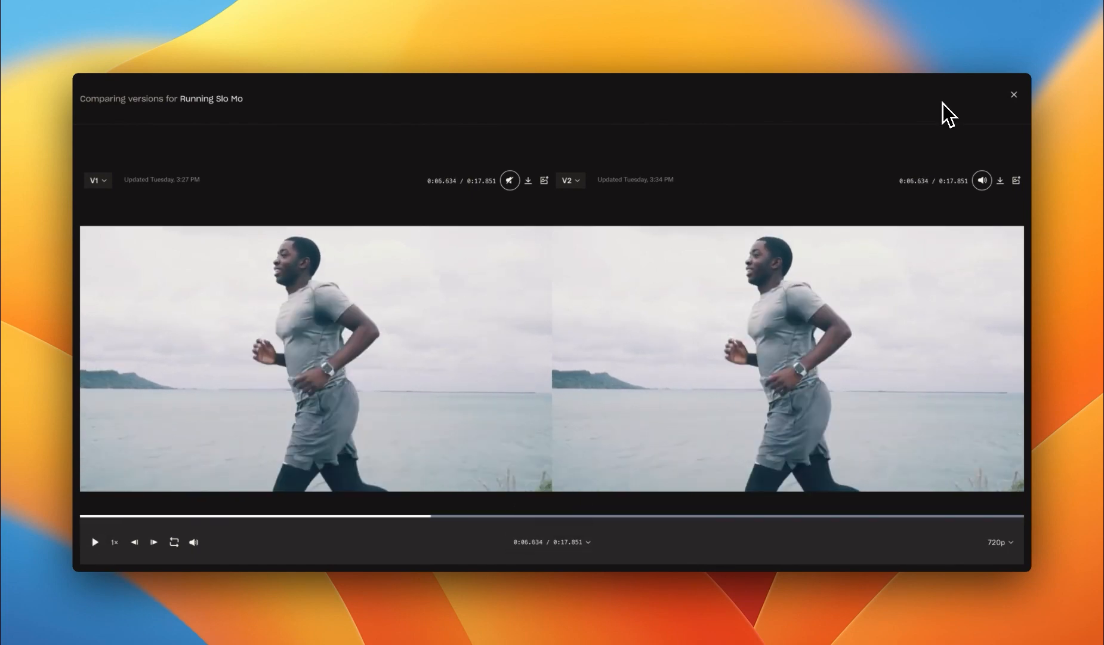
left_click(229, 170)
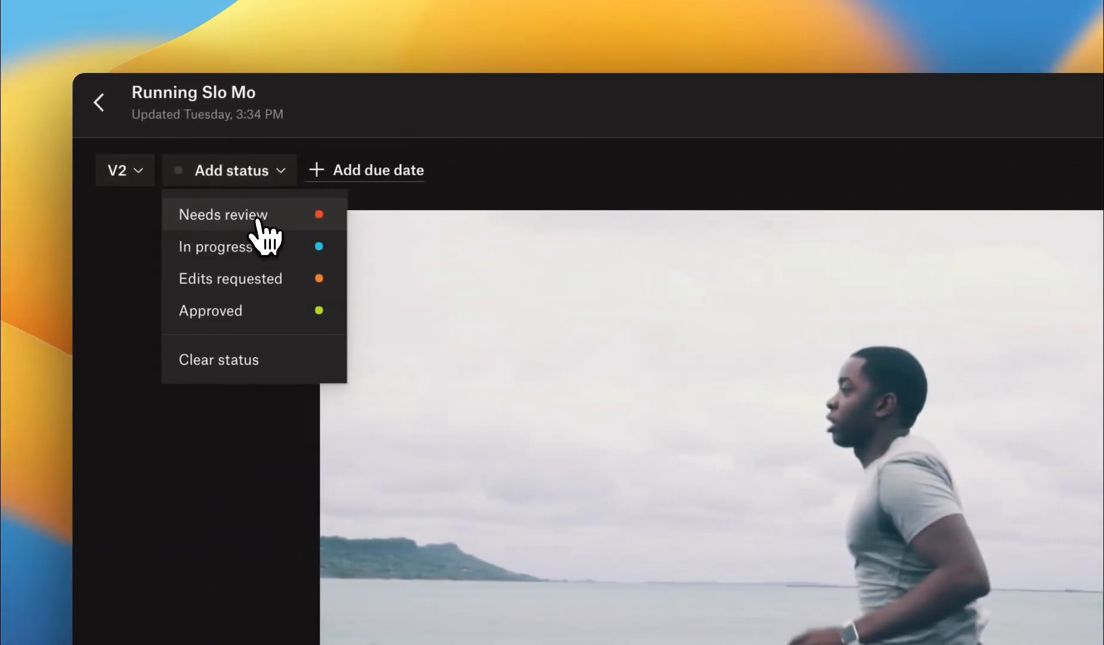
- Set Running Slo Mo to Needs review with a due date of 8/19/2023 05:00 PM
left_click(222, 213)
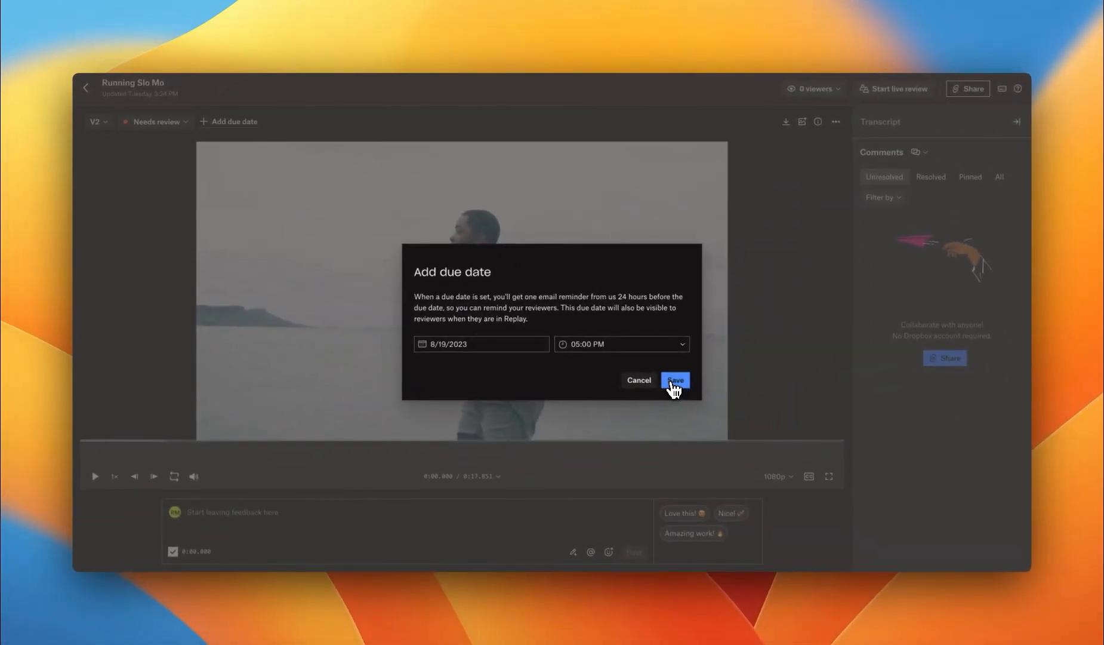
left_click(674, 380)
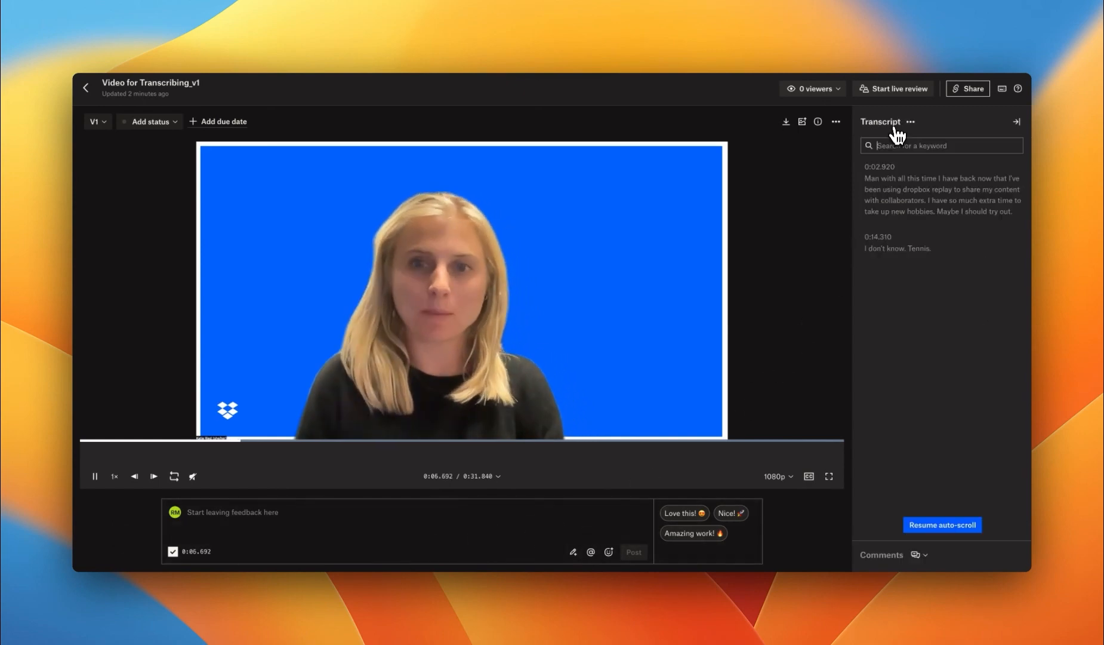
- Search the transcript of Video for Transcribing_v1 for the keyword 'hob'
left_click(941, 146)
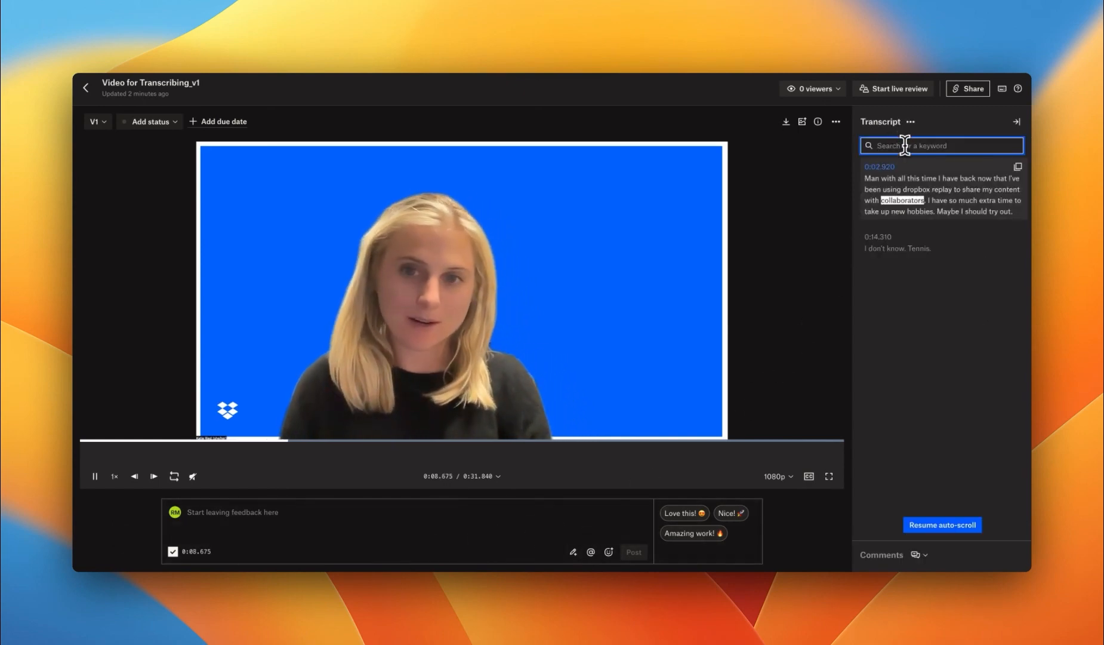
type("hob")
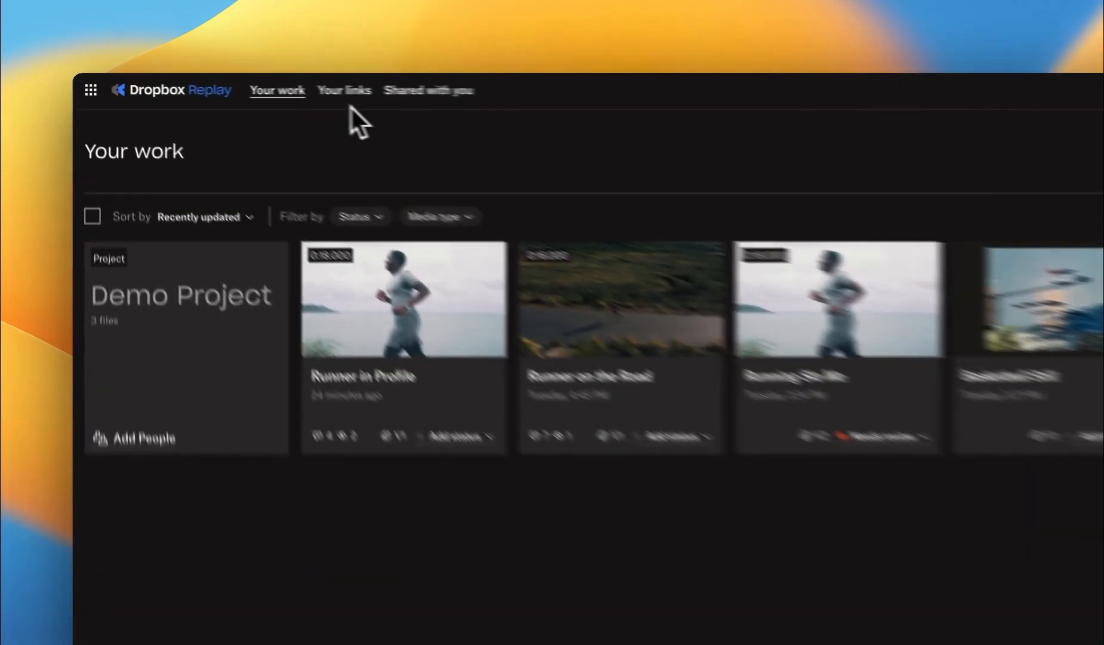
- View the Your links list, then open the Sports Ad project
left_click(344, 90)
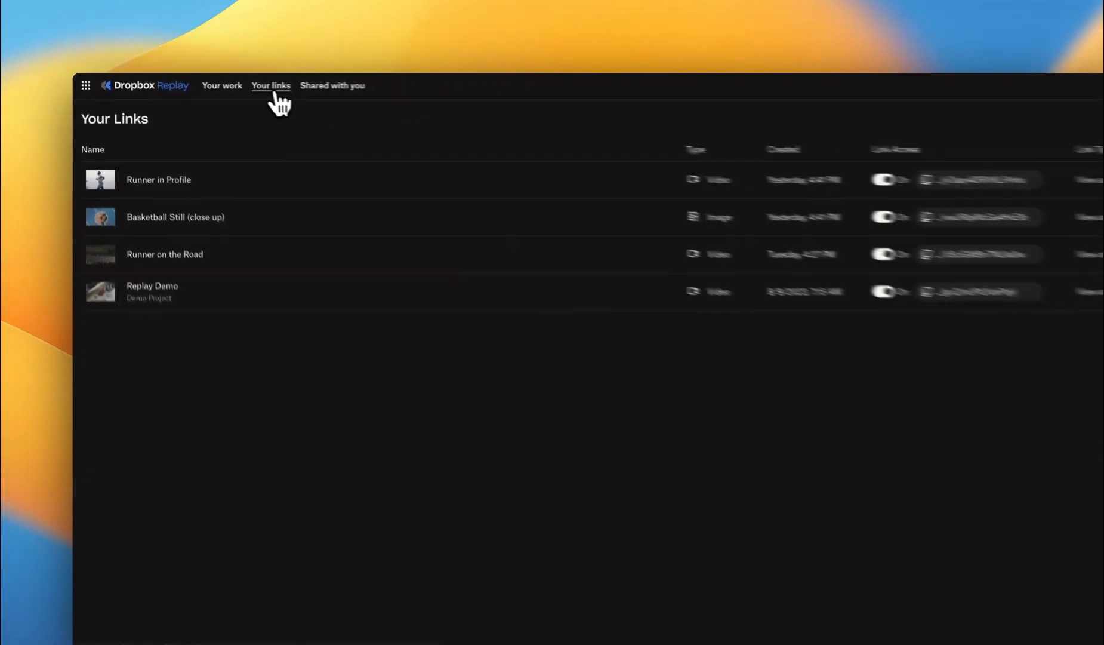
left_click(766, 165)
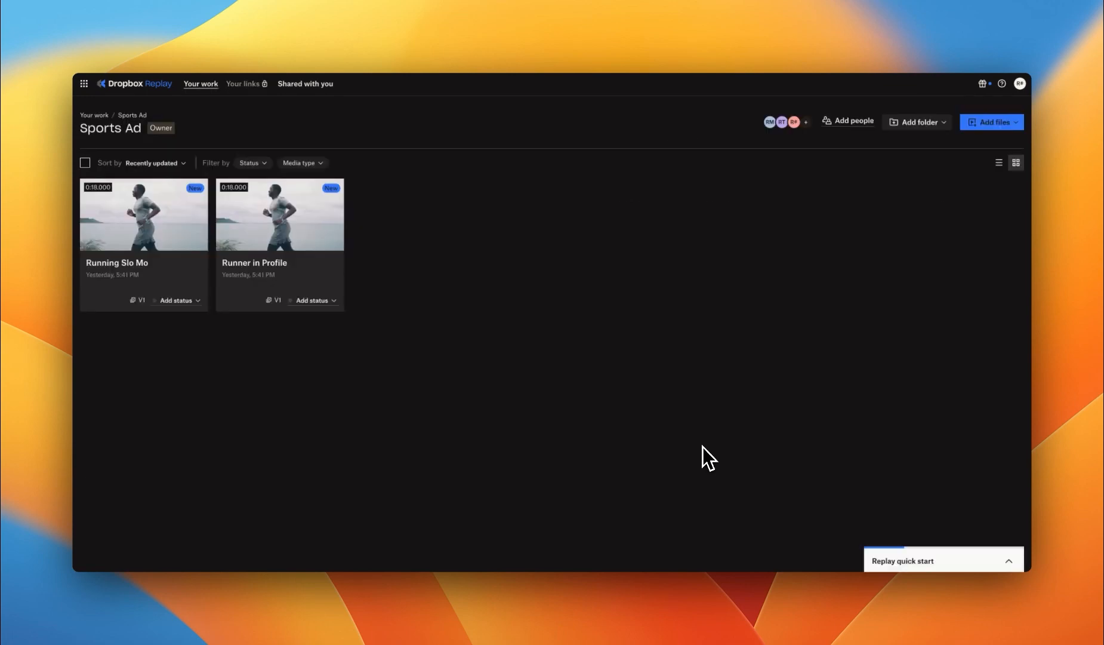
- Show the Sports Ad project members and the Take ownership option for the owner
left_click(782, 123)
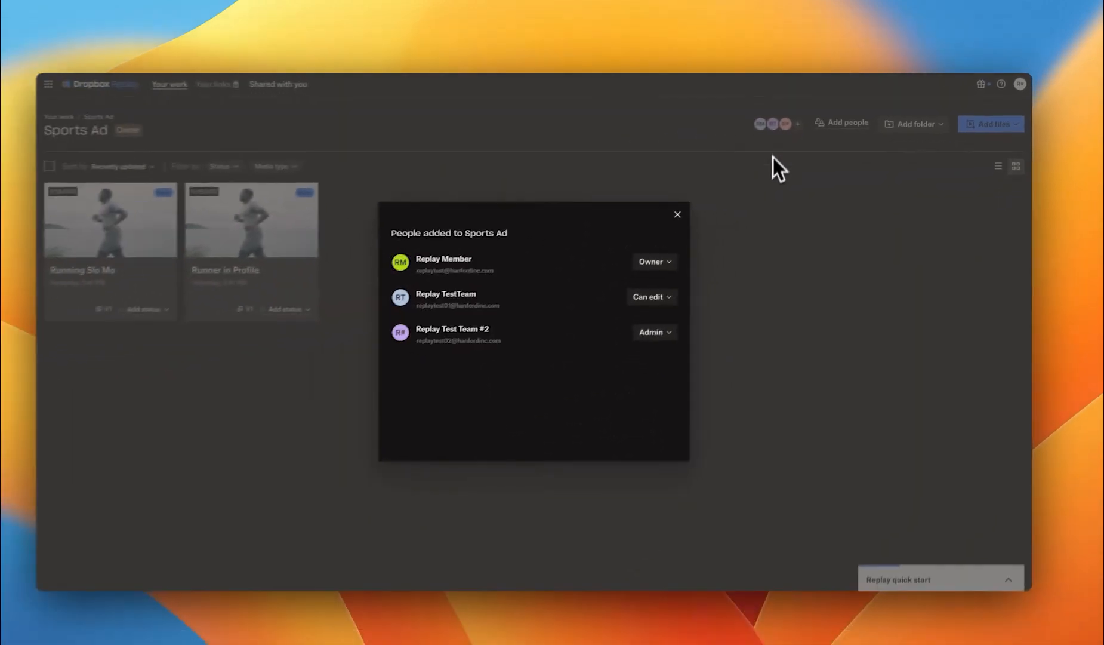
left_click(653, 261)
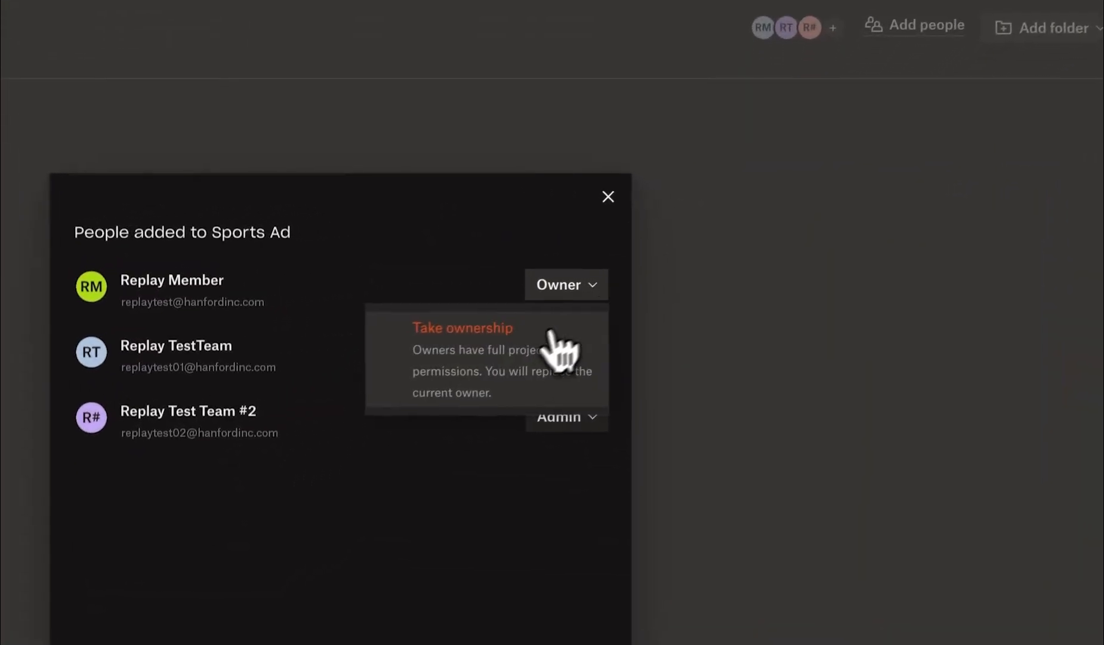